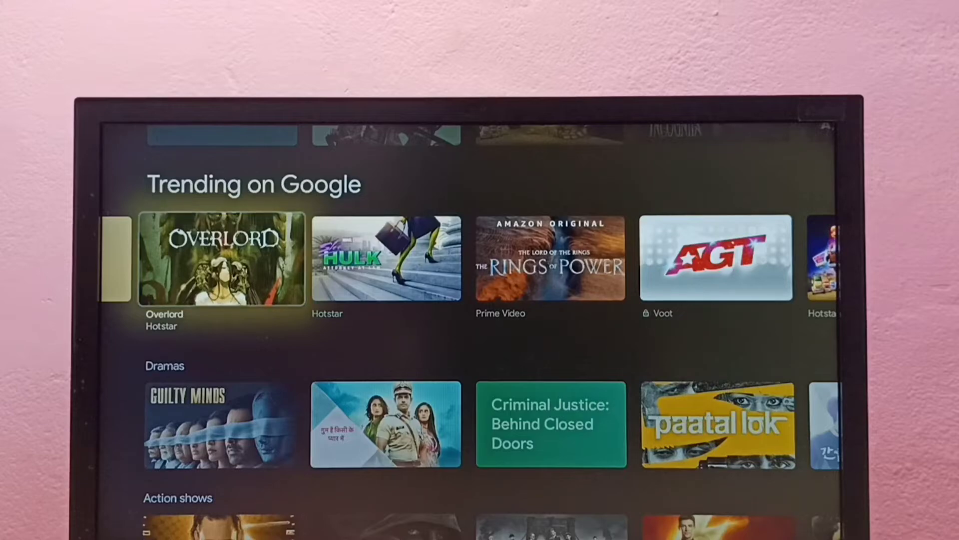
Go to the Apps tab and scroll down to the Your apps row with YouTube.
scroll("up", 3)
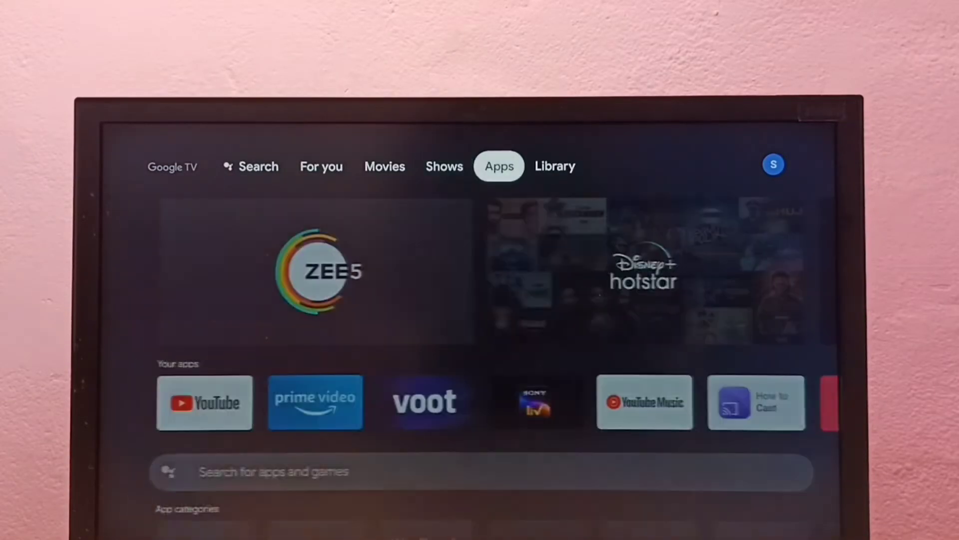
scroll("down", 3)
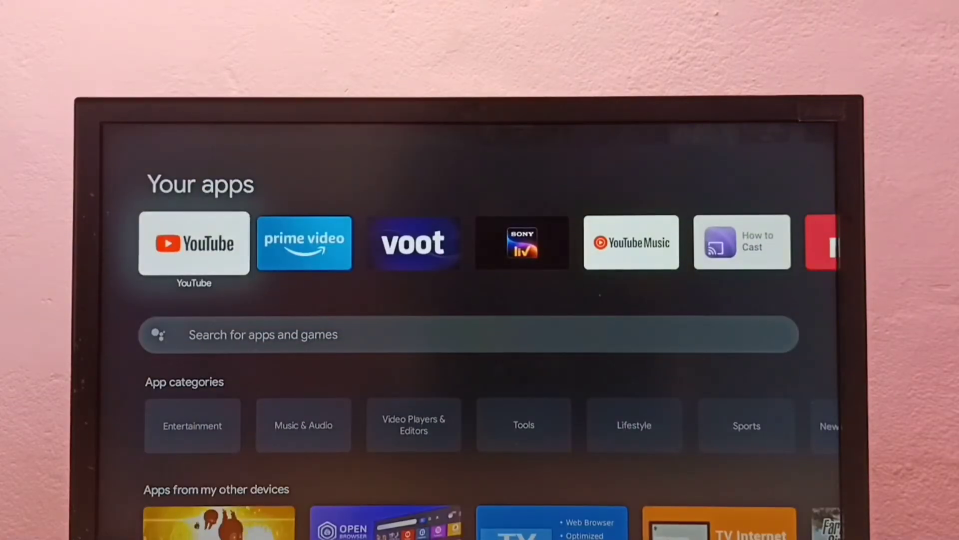
Launch YouTube and select Settings at the bottom of the left sidebar.
left_click(193, 243)
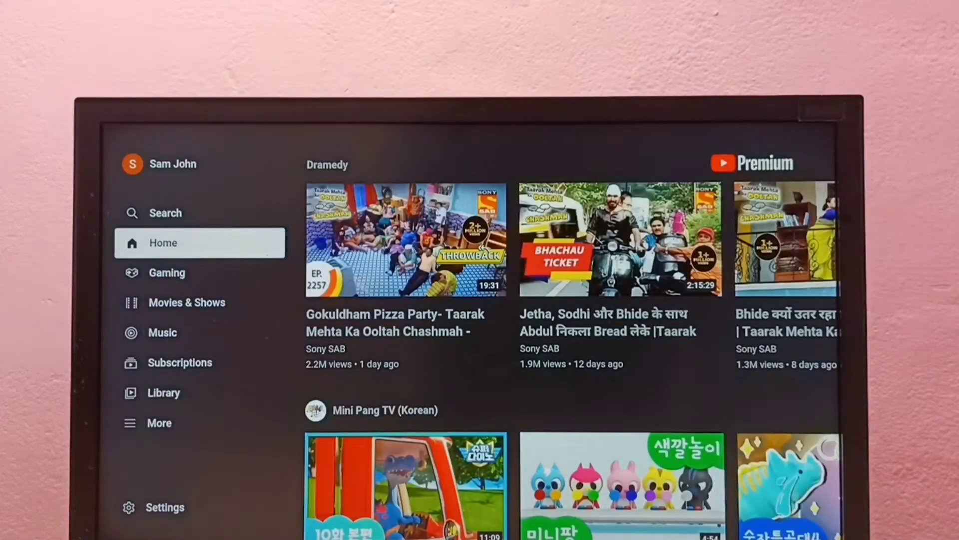
left_click(163, 392)
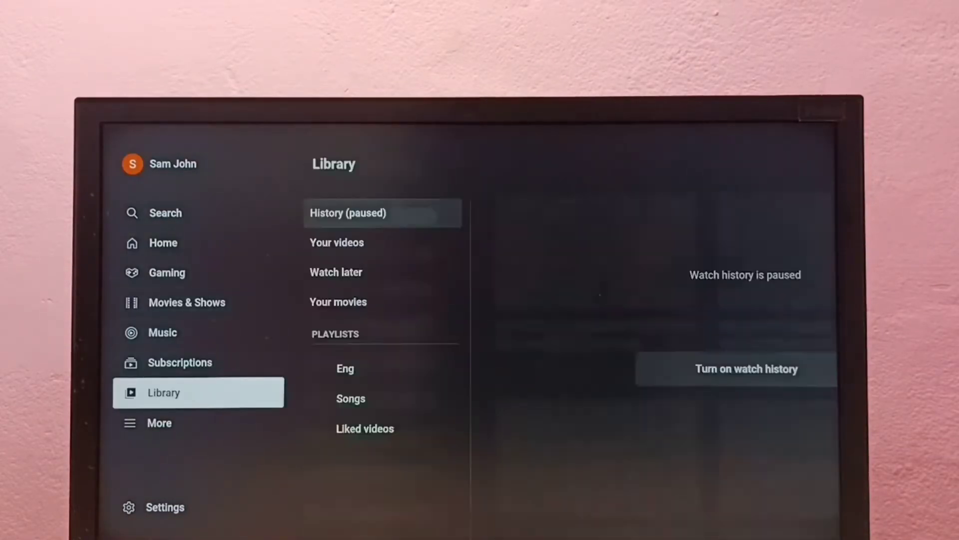
left_click(164, 507)
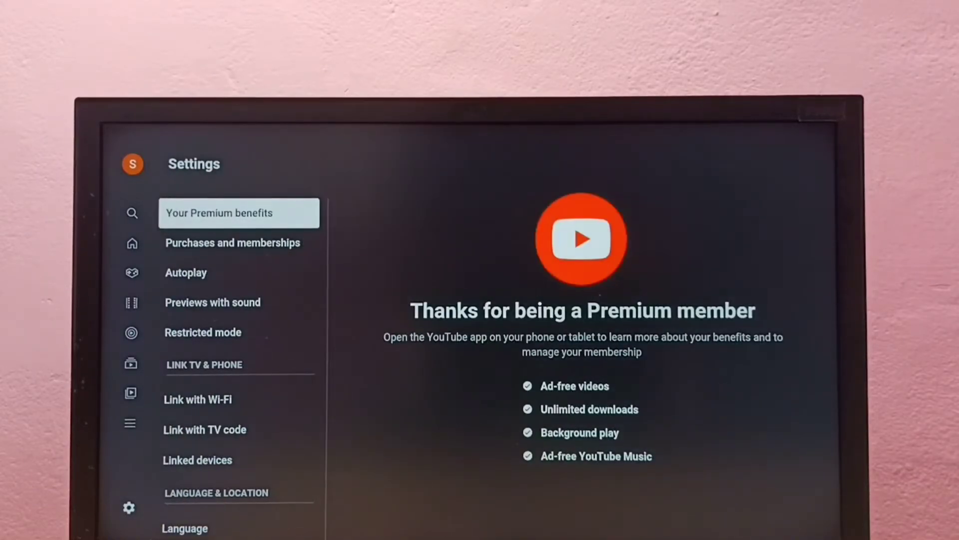
Go down the settings list to Restricted mode and choose On.
left_click(212, 302)
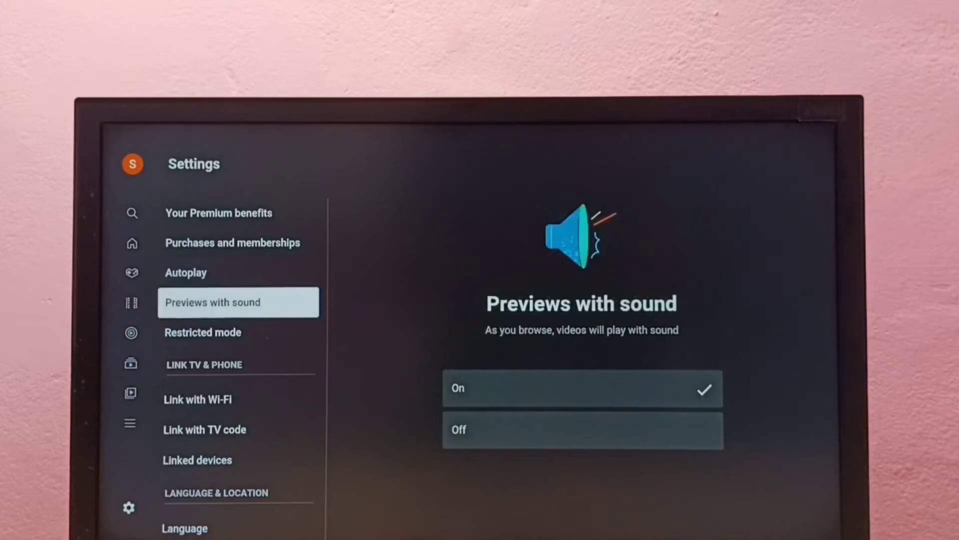
left_click(238, 332)
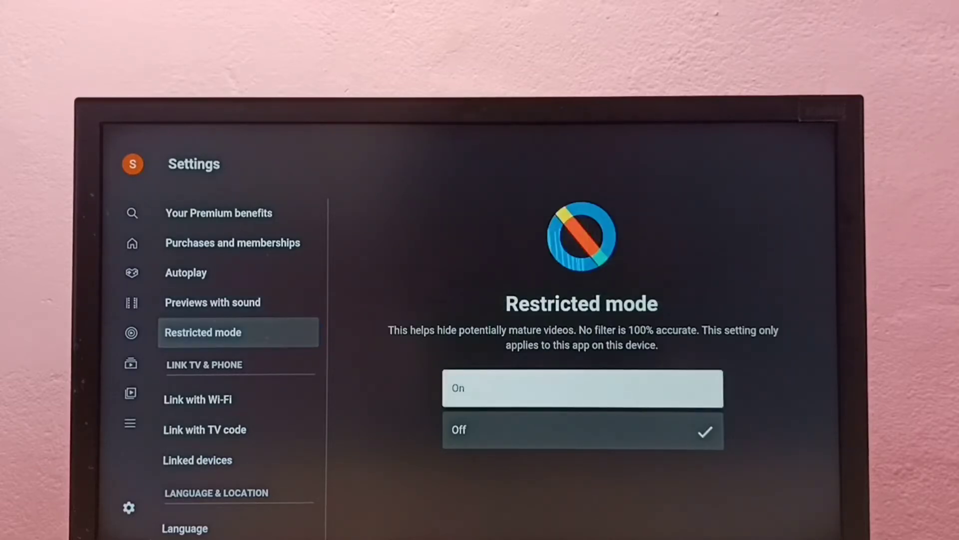
left_click(581, 387)
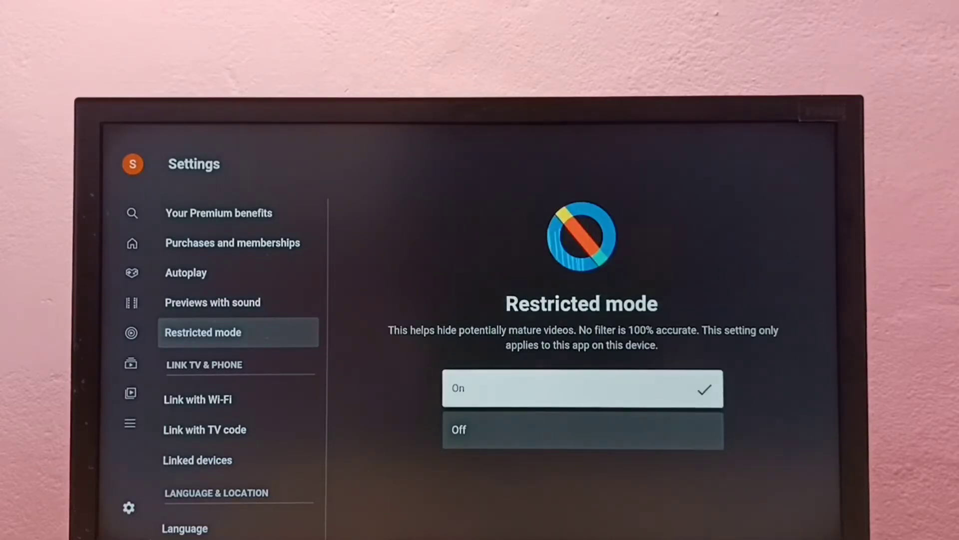